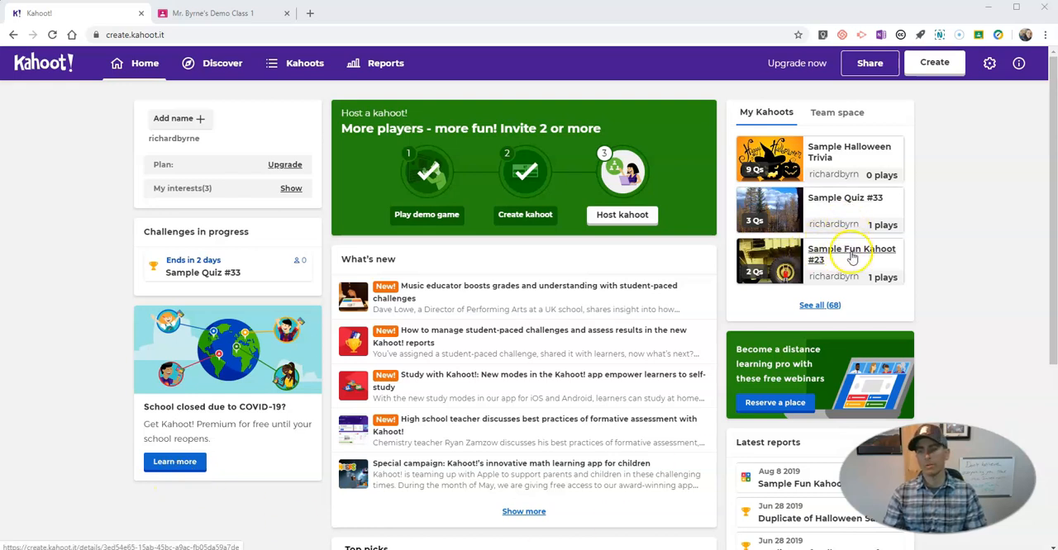
# Step: Open Sample Fun Kahoot #23 from My Kahoots and bring up its play options
pyautogui.click(851, 253)
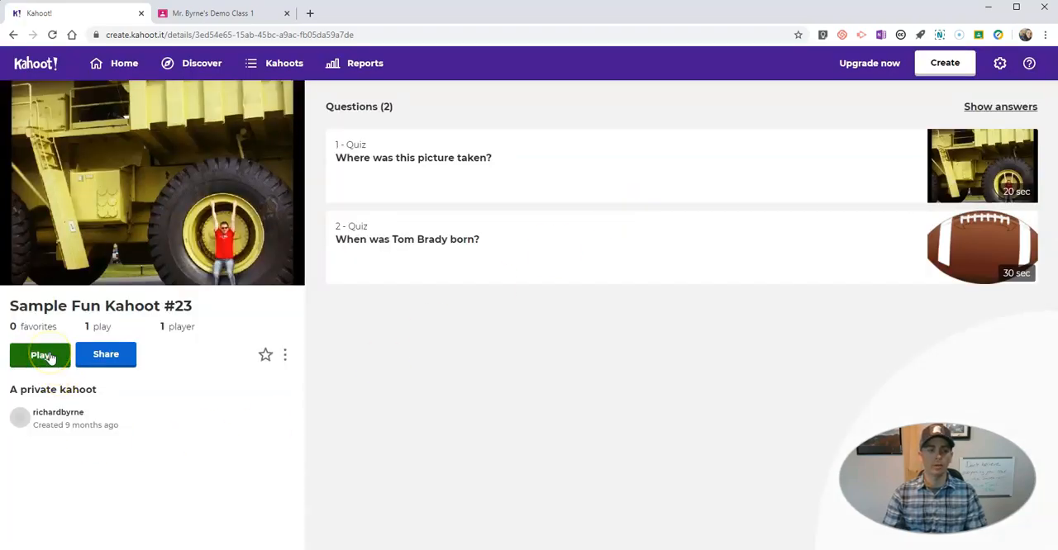
pyautogui.click(40, 354)
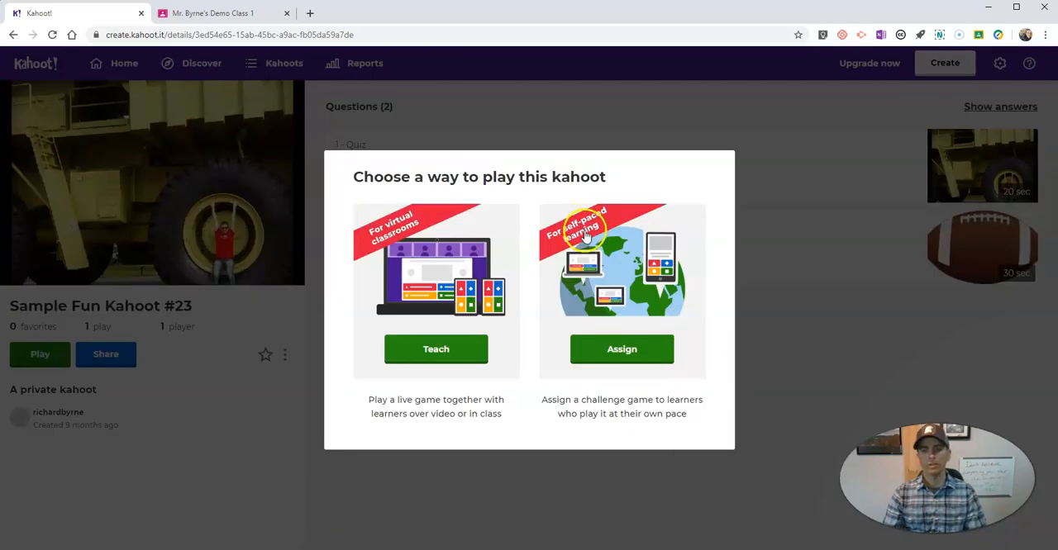
# Step: Assign the kahoot as a self-paced challenge due Tue 19 May, 12:00 PM
pyautogui.click(621, 348)
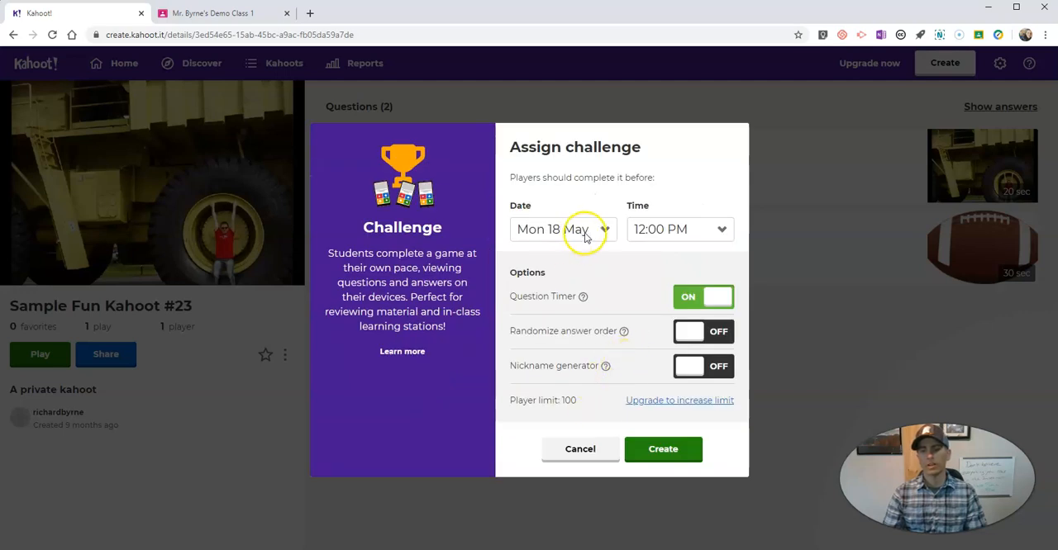
pyautogui.click(562, 229)
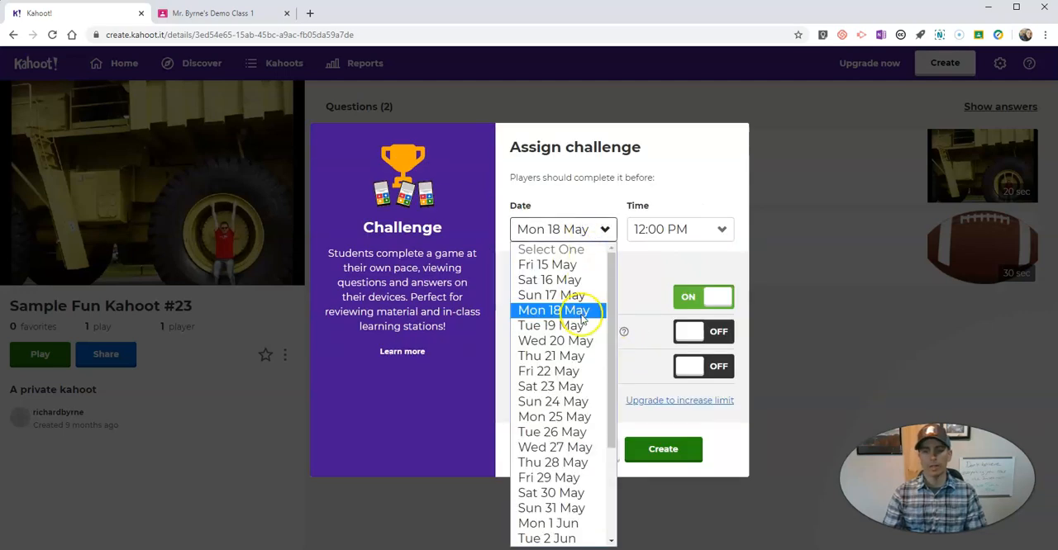
pyautogui.click(548, 325)
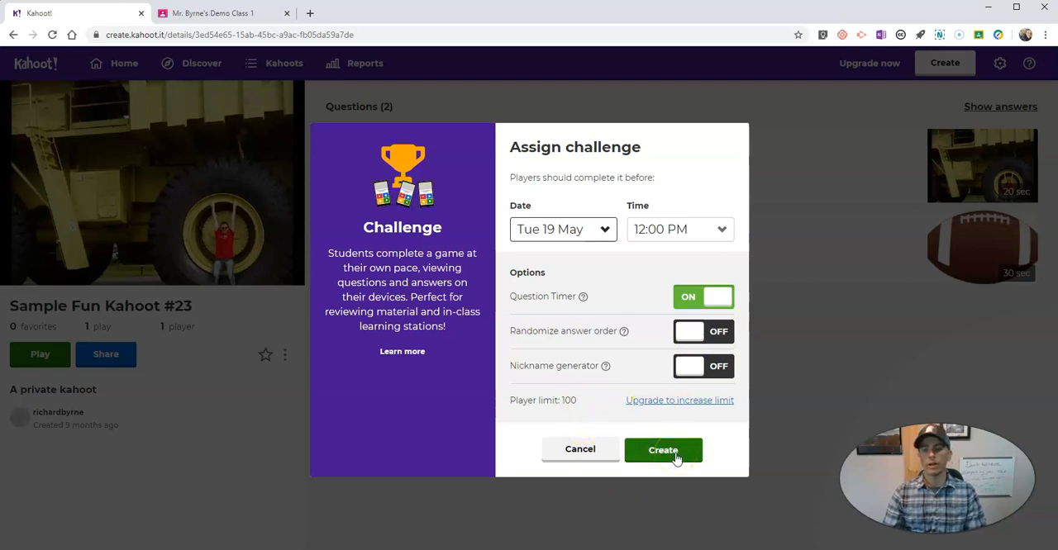
pyautogui.click(662, 450)
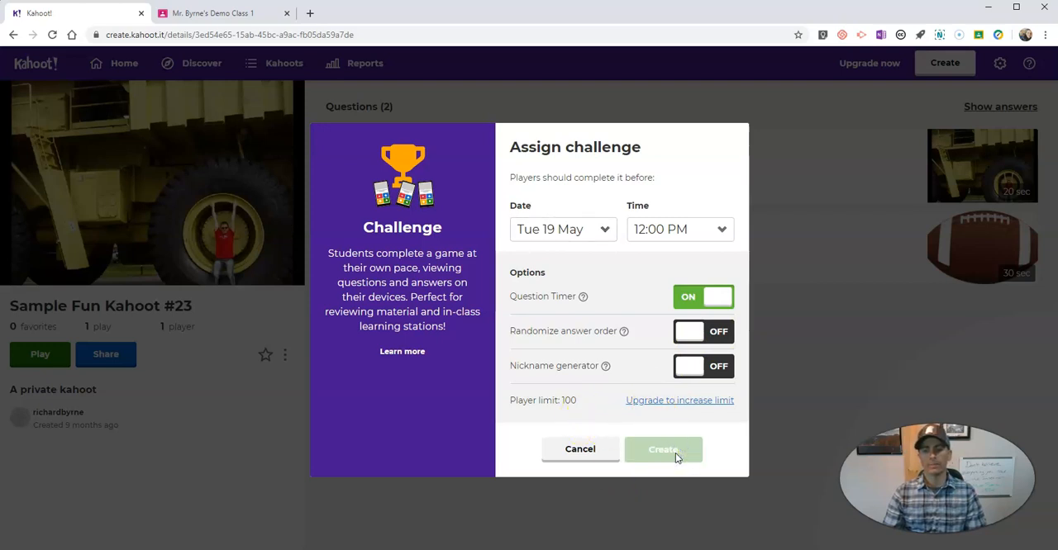
pyautogui.click(663, 449)
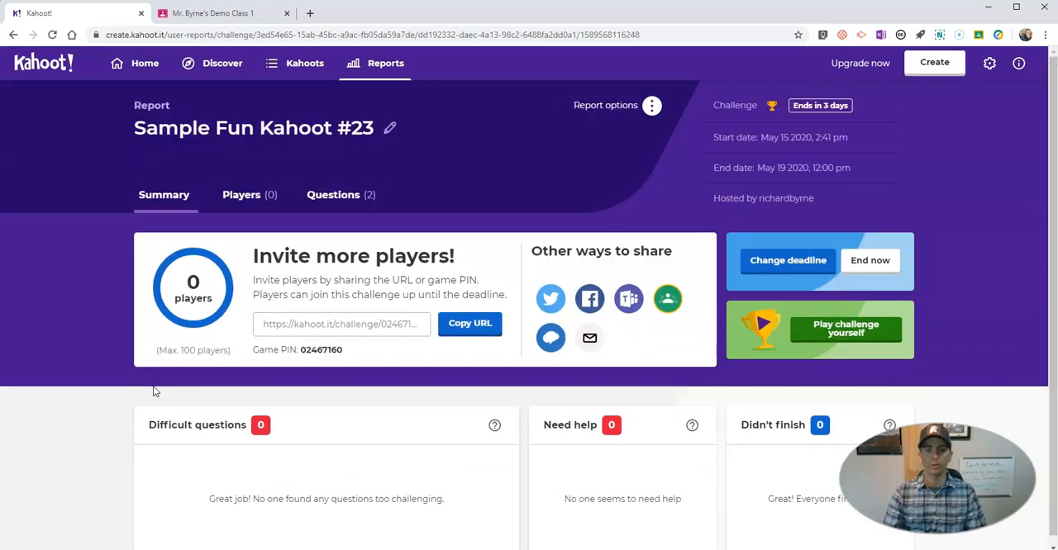
pyautogui.moveTo(176, 425)
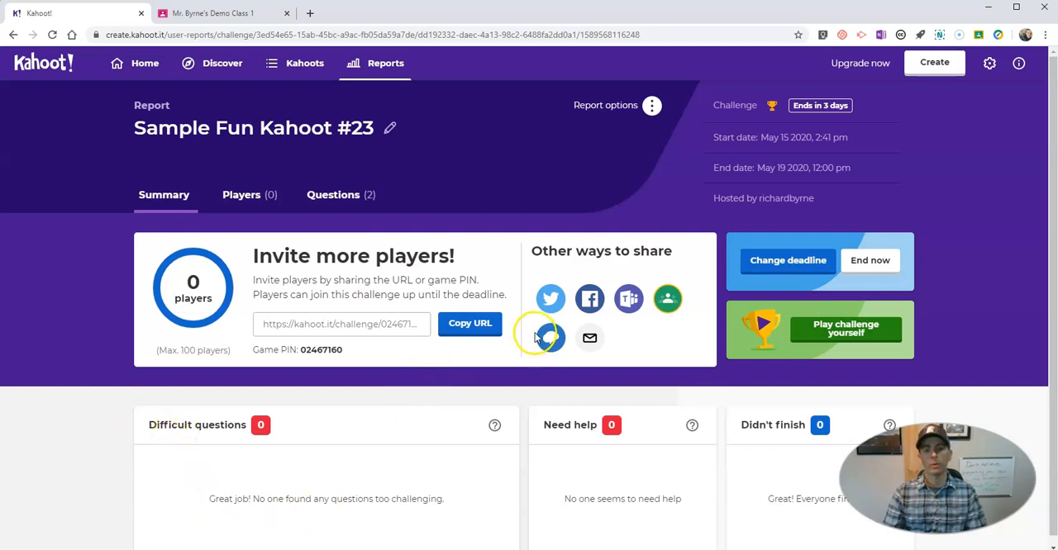
# Step: Copy the challenge invite URL and choose Google Classroom as the share option
pyautogui.click(469, 323)
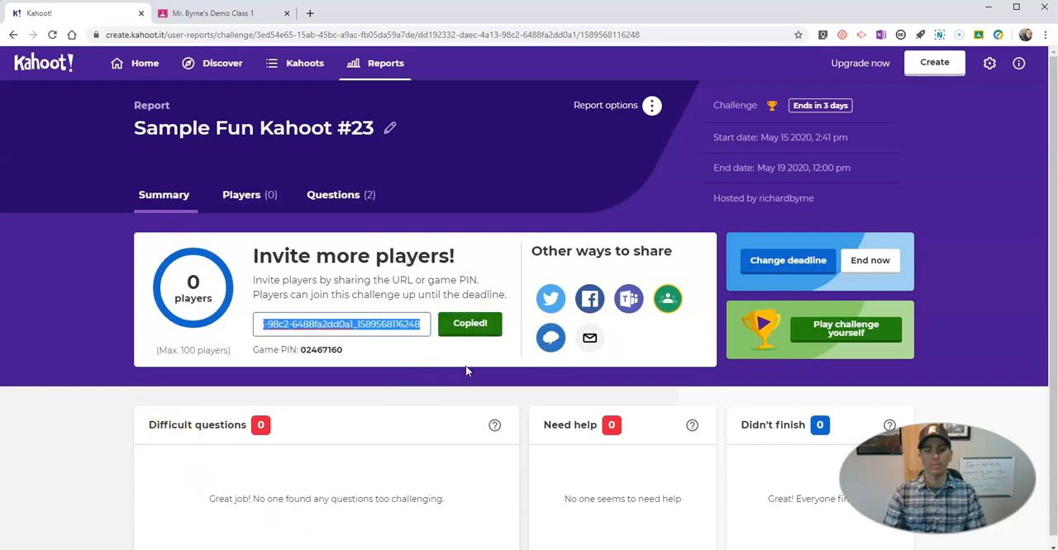
pyautogui.click(211, 12)
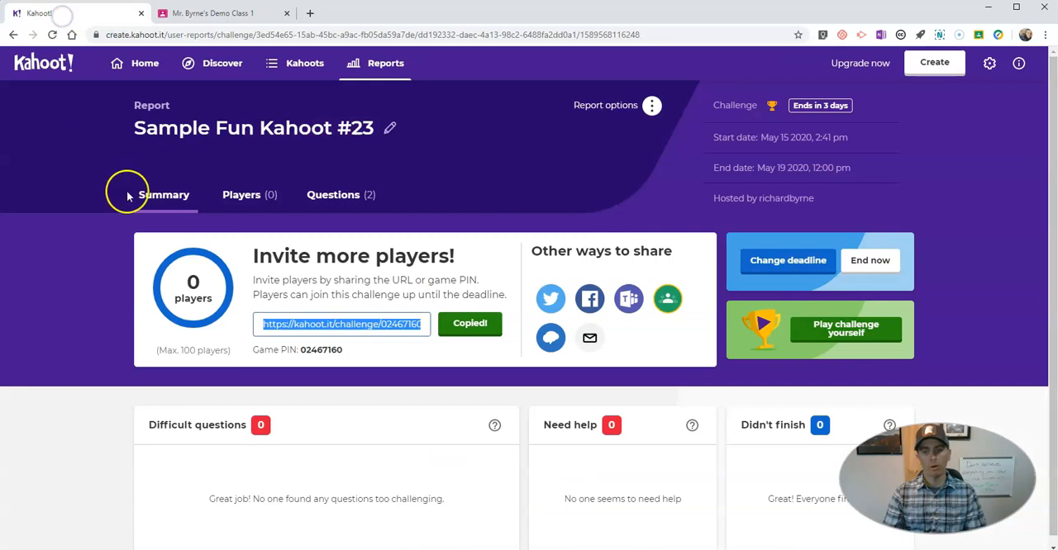
pyautogui.moveTo(666, 298)
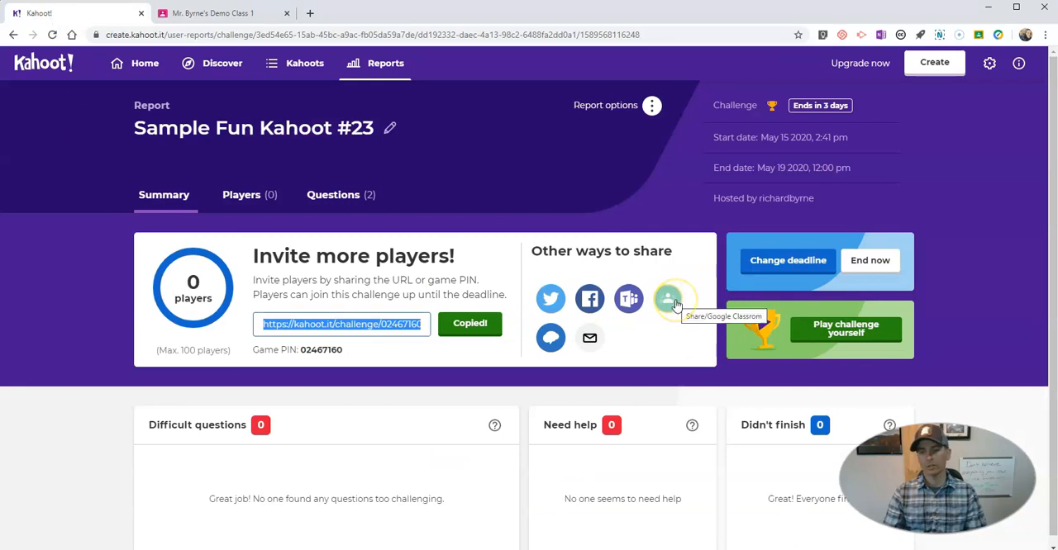
pyautogui.click(668, 298)
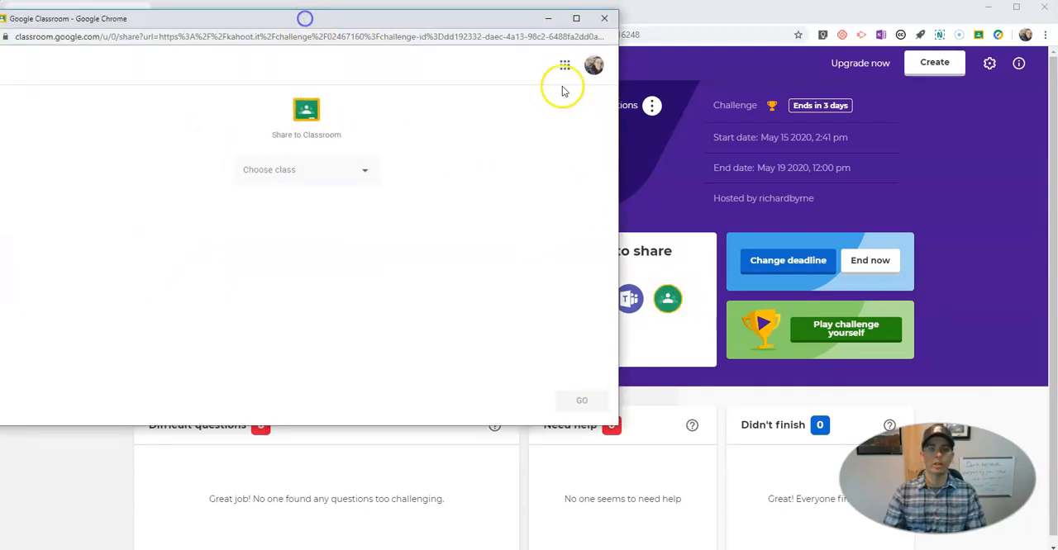
# Step: Switch to a different Google account and select Mr. Byrne's Demo Class
pyautogui.click(594, 65)
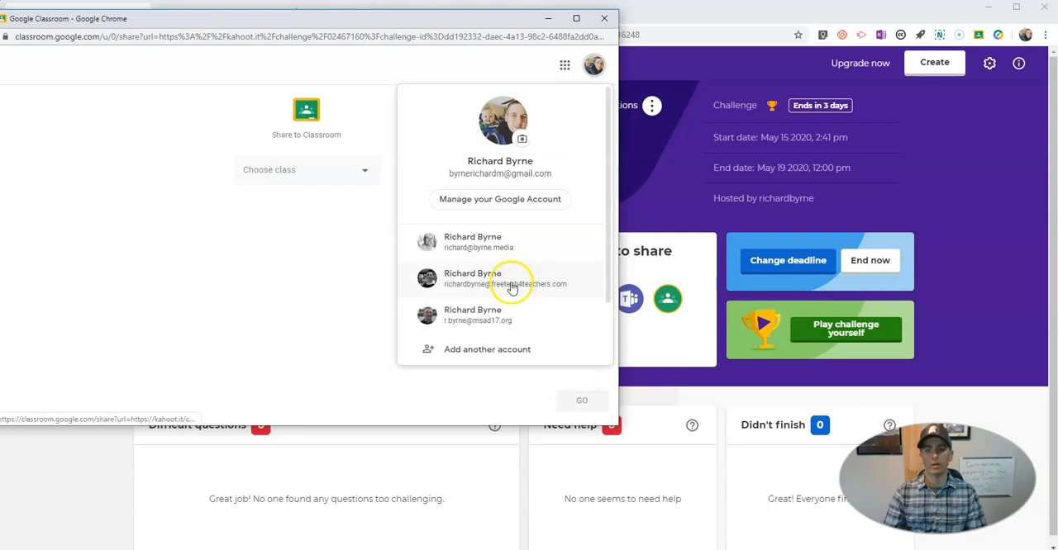
pyautogui.click(505, 278)
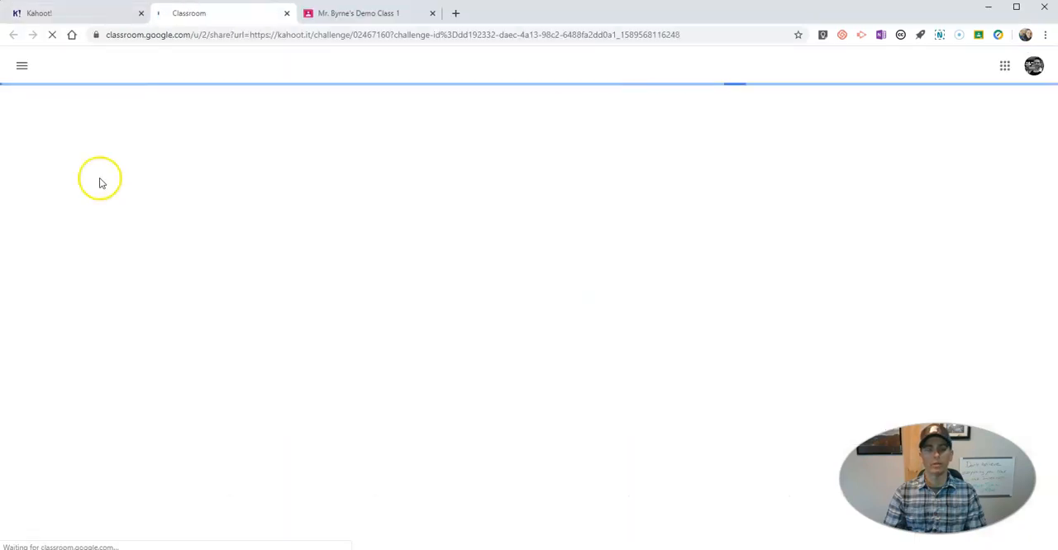
pyautogui.click(559, 170)
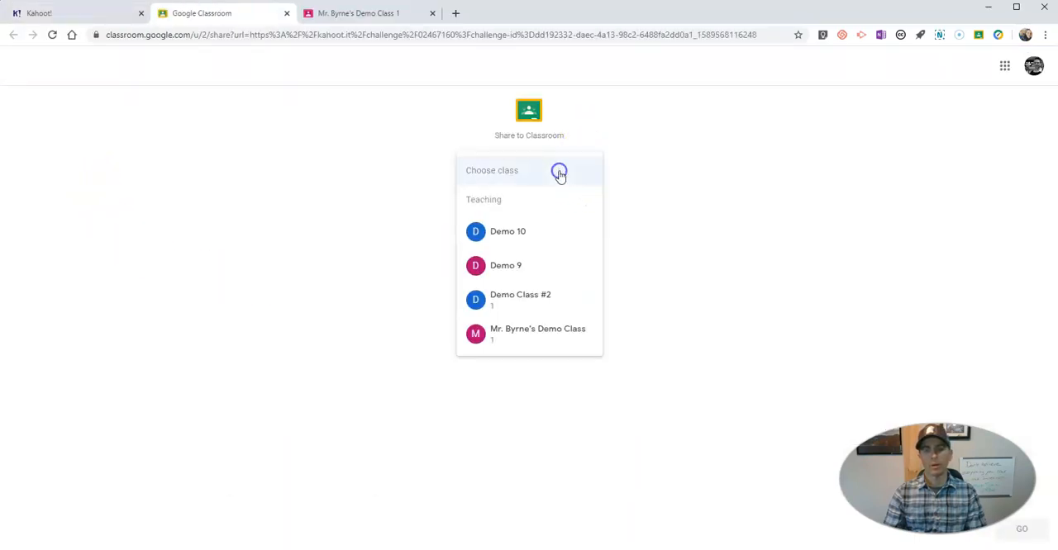
pyautogui.click(537, 333)
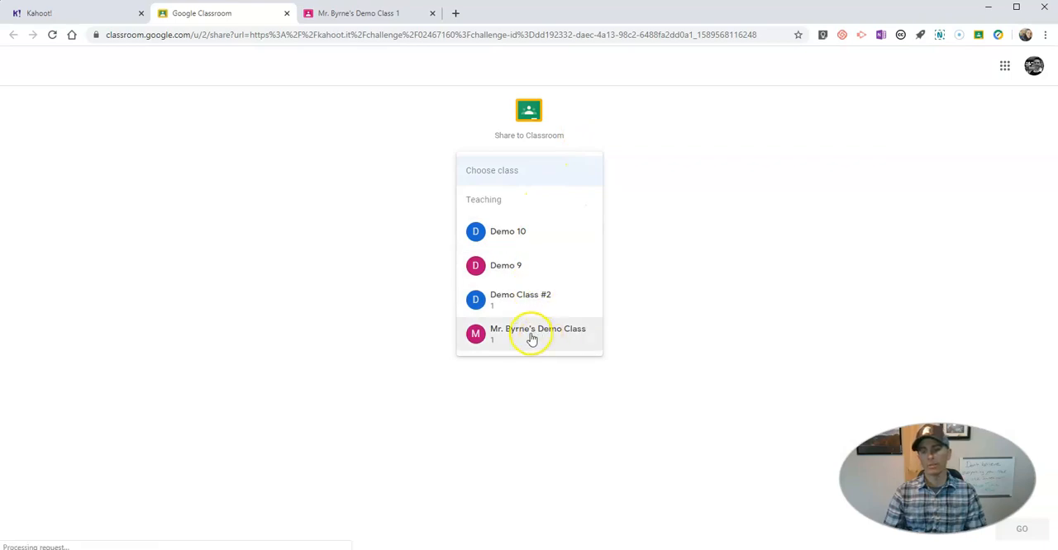
pyautogui.click(537, 333)
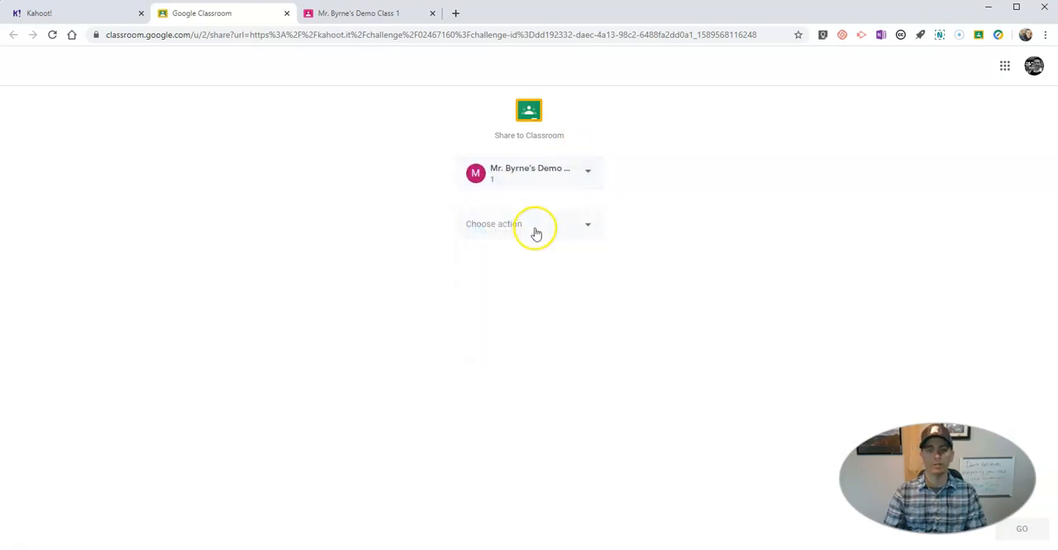
# Step: Choose Make an announcement as the action and continue to the draft
pyautogui.click(529, 224)
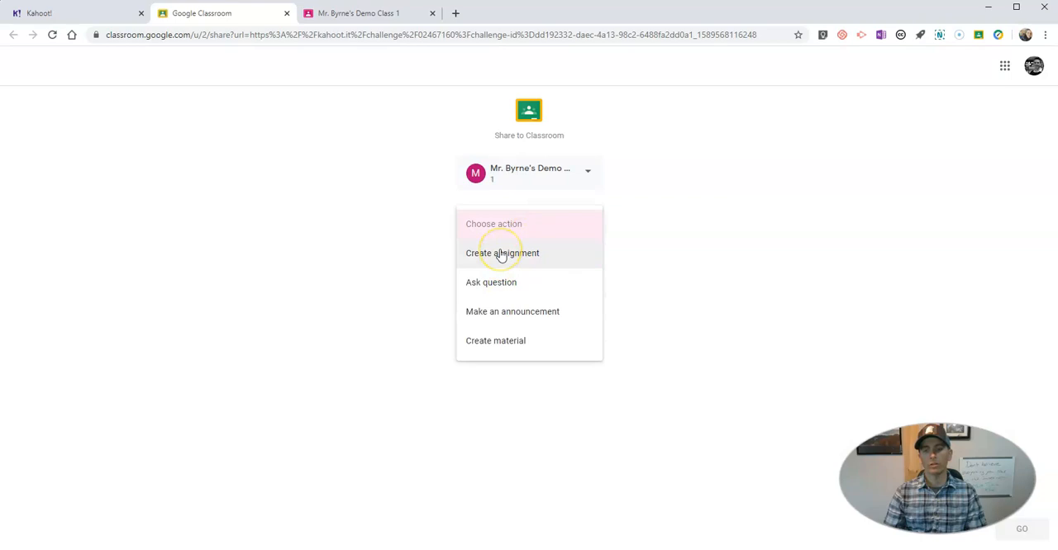
pyautogui.moveTo(512, 311)
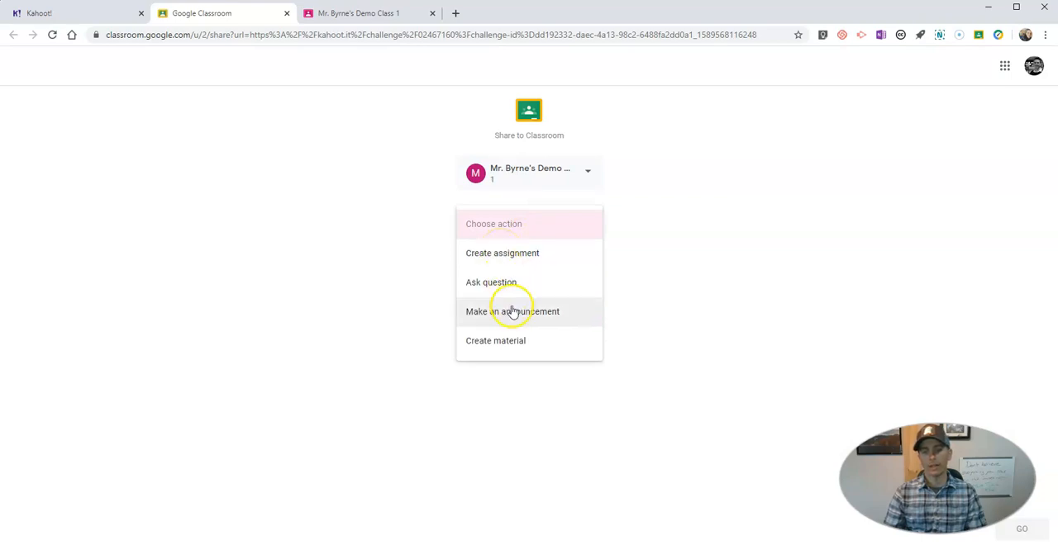
pyautogui.click(511, 311)
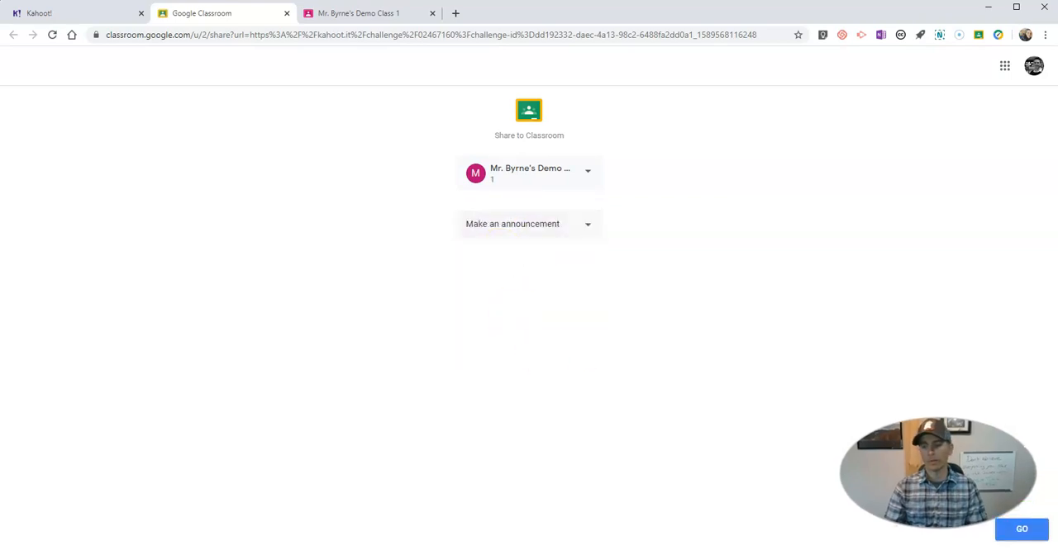
pyautogui.click(512, 224)
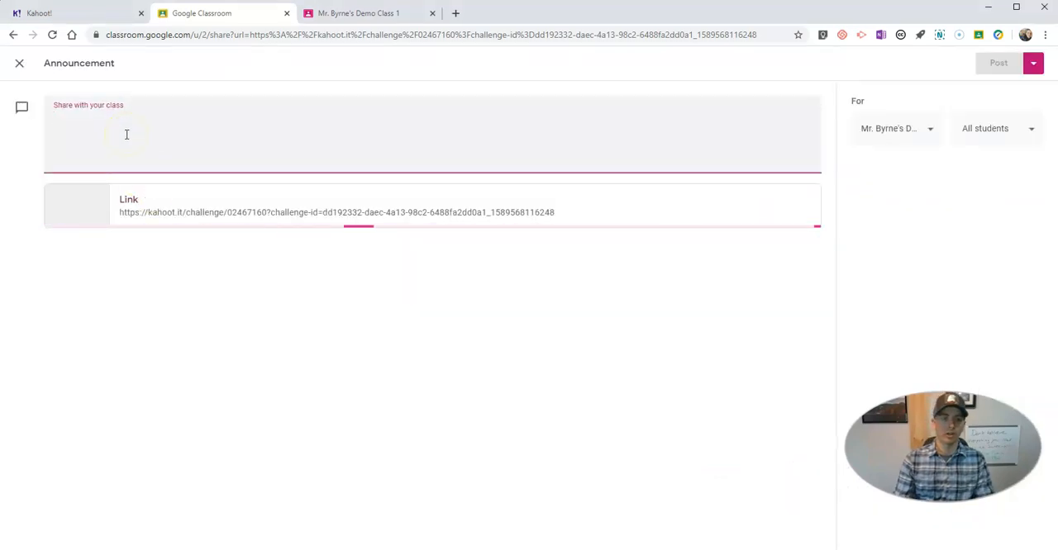
# Step: Write 'Play this trivia game before we meet again on Tuesday.' and post it
pyautogui.write('P')
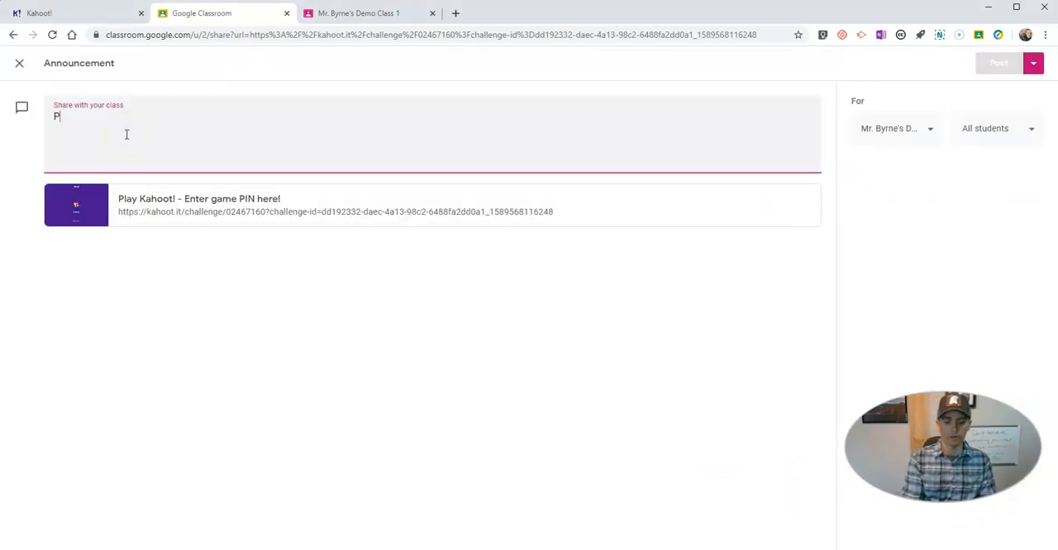
pyautogui.write('lay this')
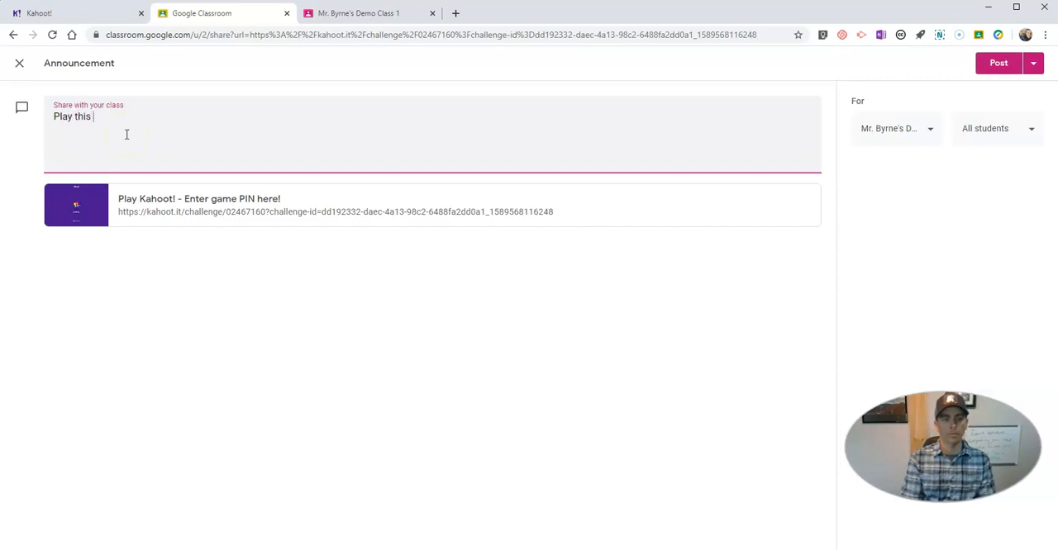
pyautogui.write('trivia')
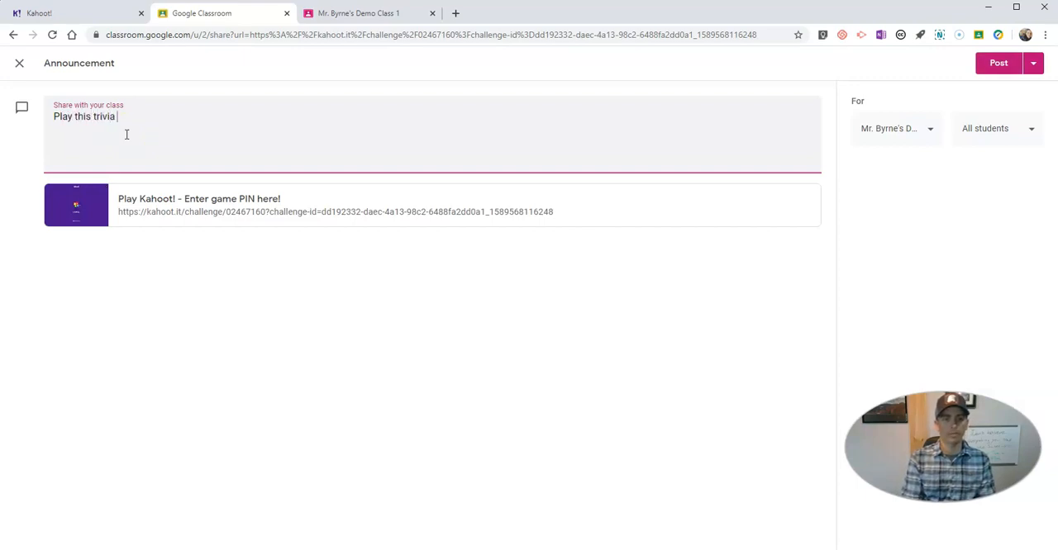
pyautogui.write('game before we')
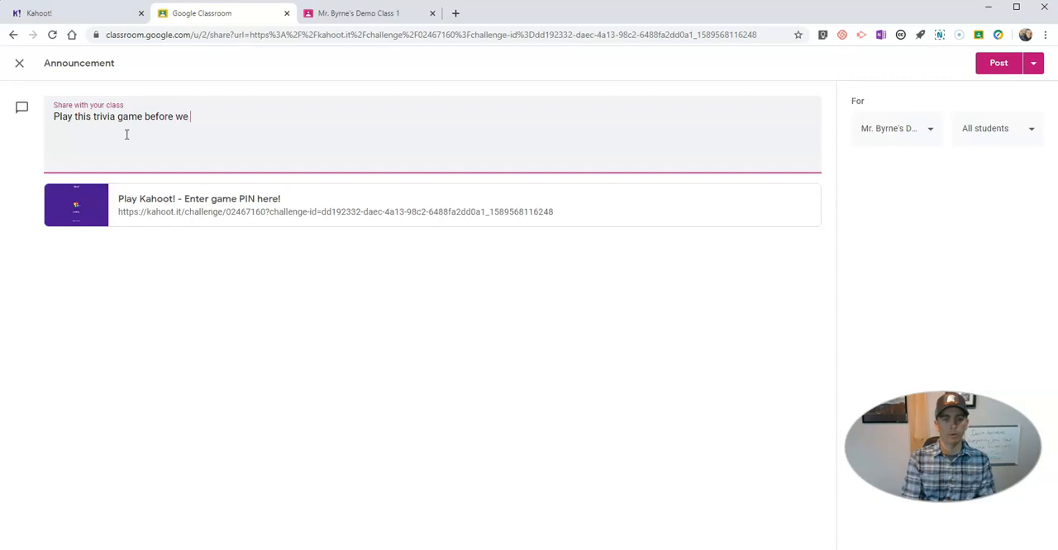
pyautogui.write('meet')
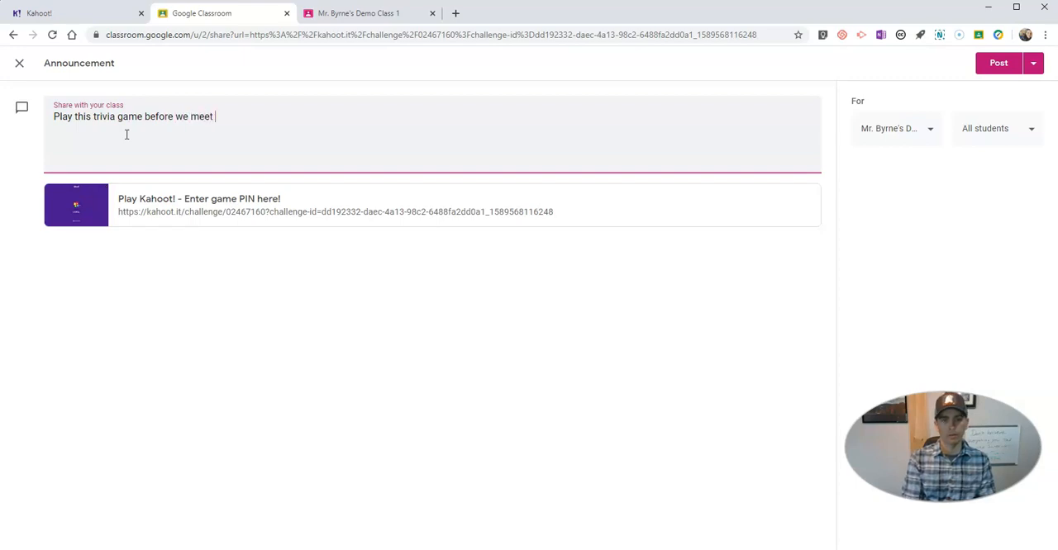
pyautogui.write('again on Tues')
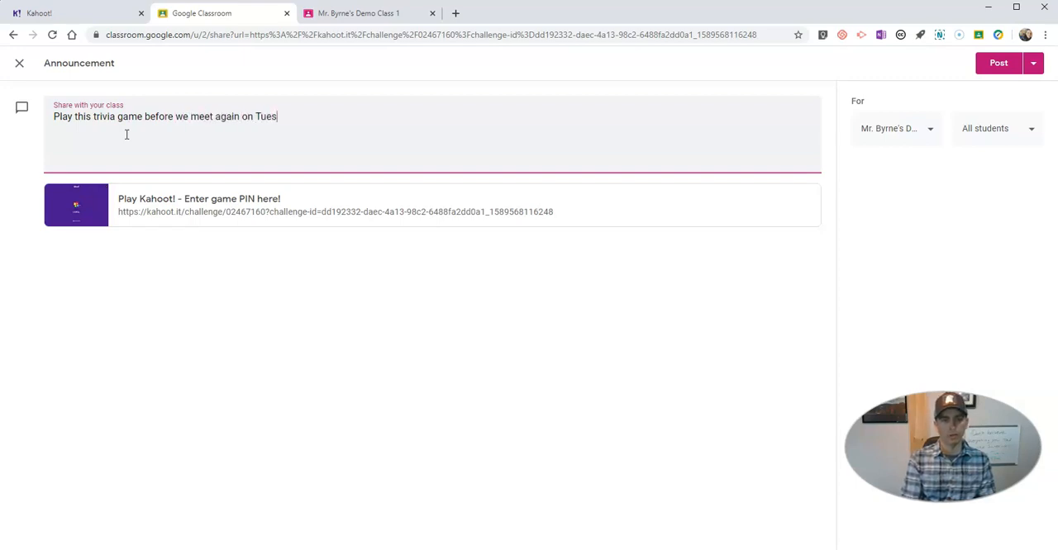
pyautogui.write('day.')
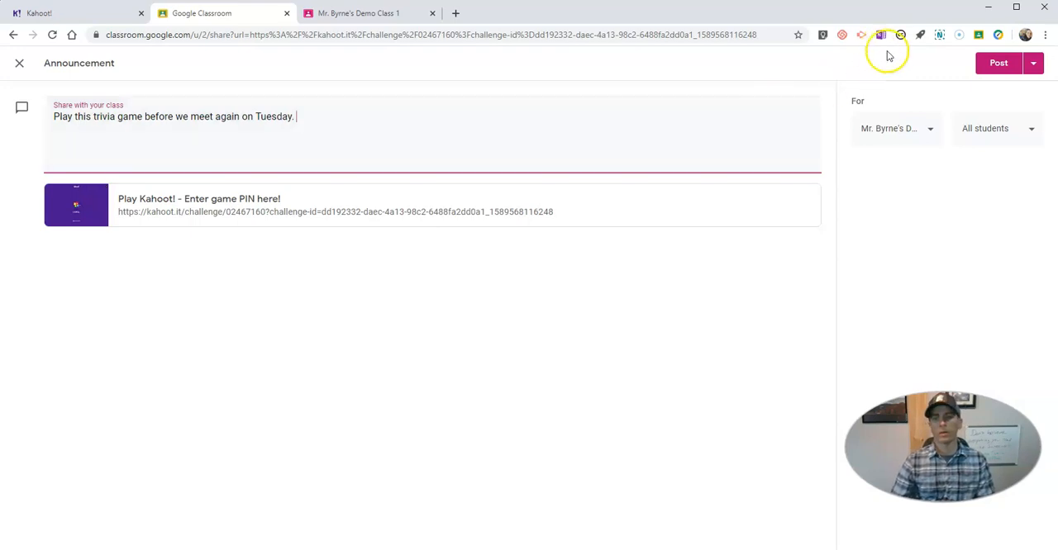
pyautogui.click(998, 63)
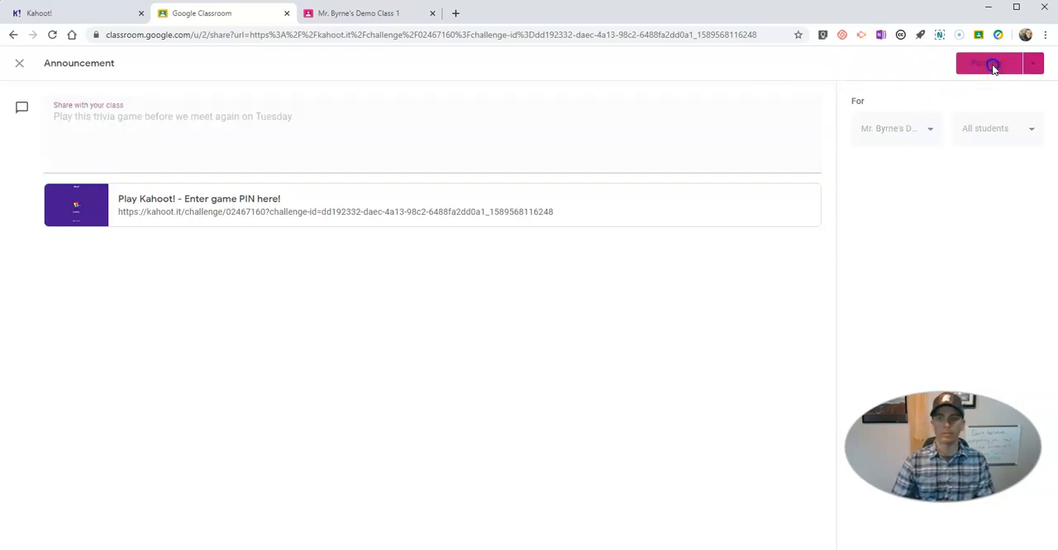
pyautogui.click(991, 63)
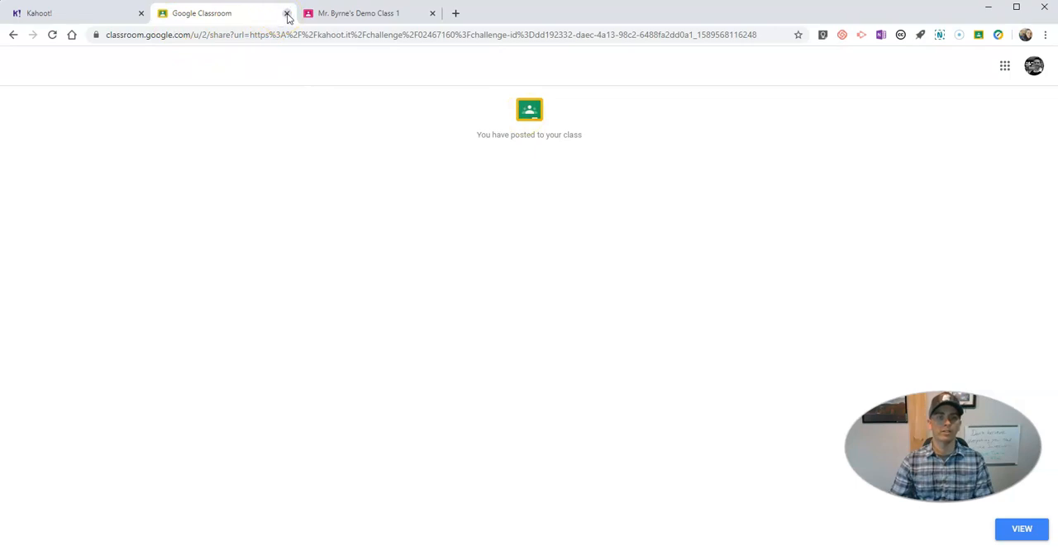
# Step: Close the share page, refresh the student stream, and open the Kahoot challenge link
pyautogui.click(286, 13)
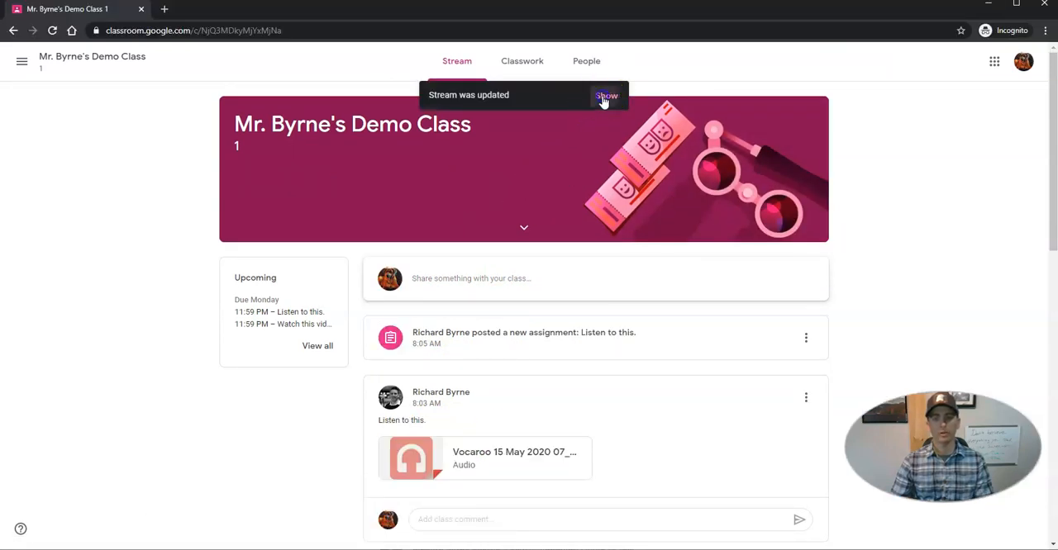
pyautogui.click(606, 95)
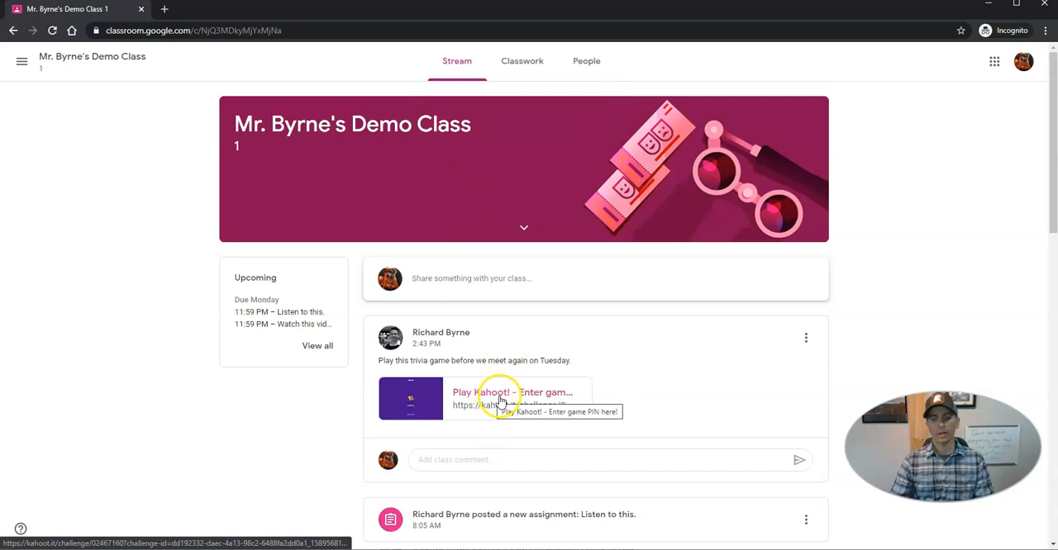
pyautogui.click(511, 392)
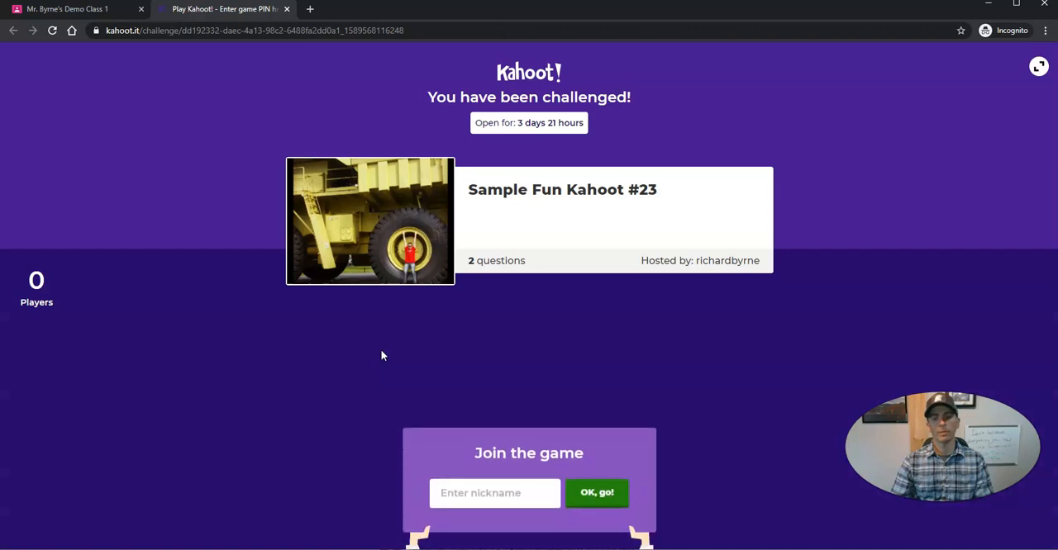
# Step: Join the challenge with the nickname 'Bob'
pyautogui.click(494, 493)
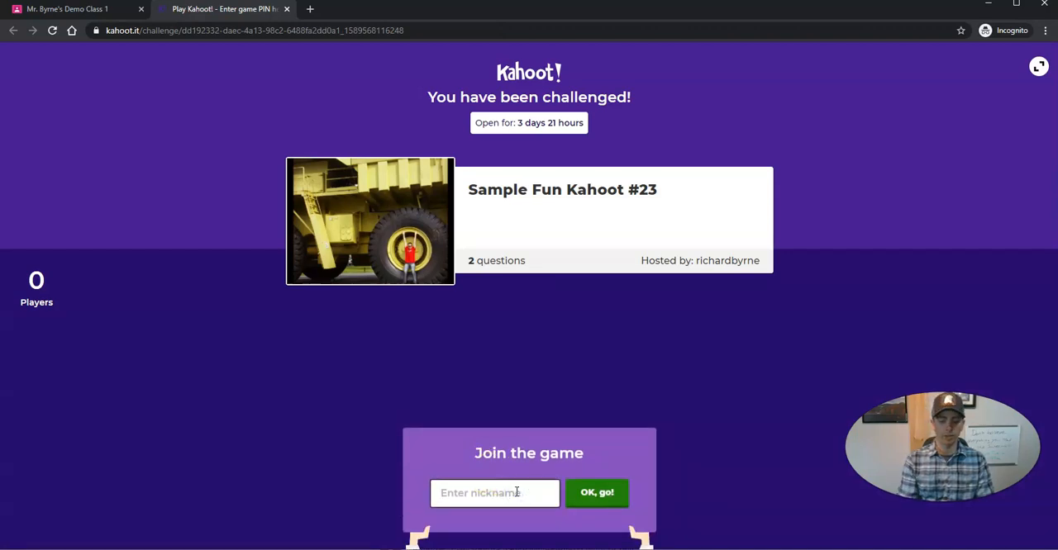
pyautogui.write('Bob')
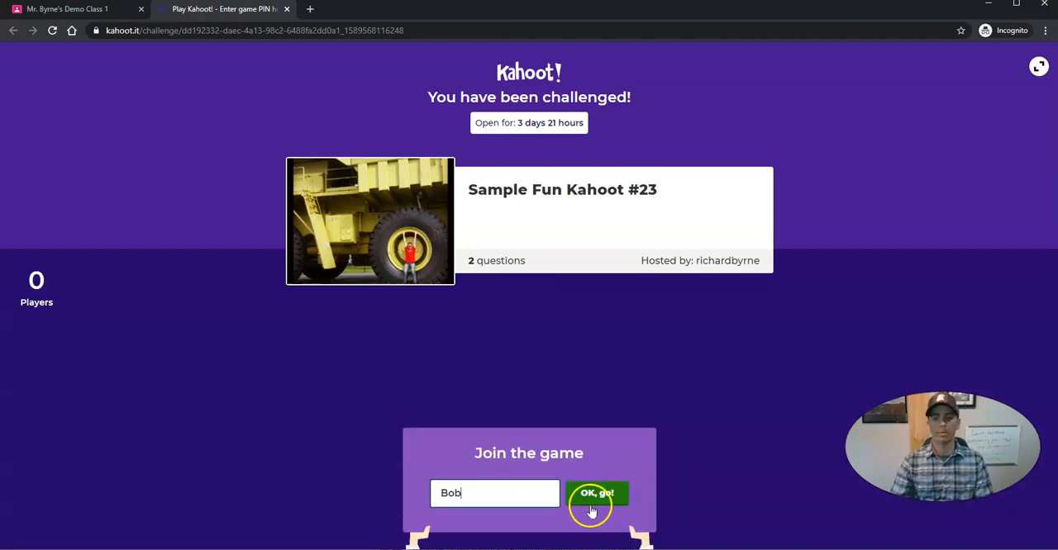
pyautogui.click(595, 492)
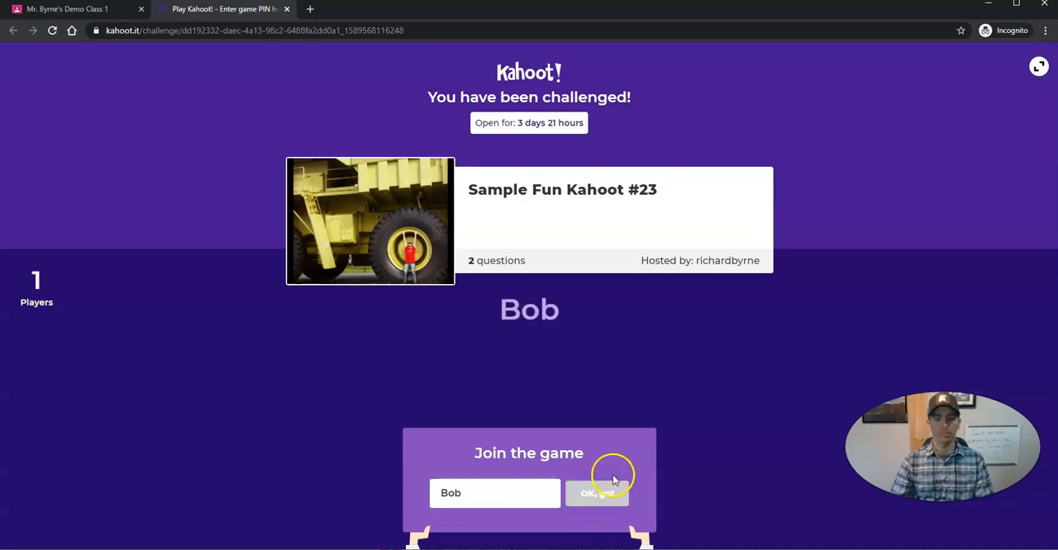
pyautogui.click(597, 493)
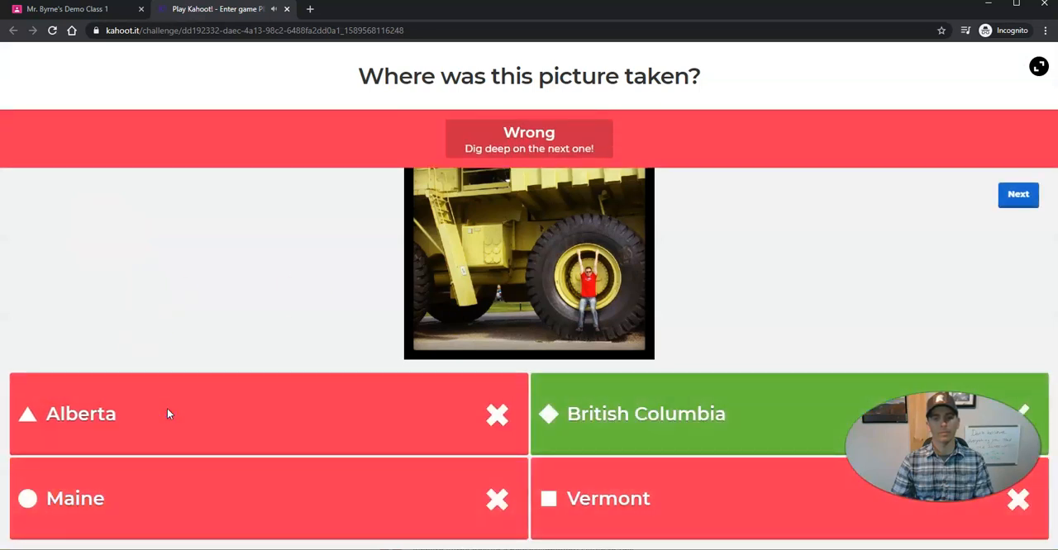
pyautogui.moveTo(1038, 157)
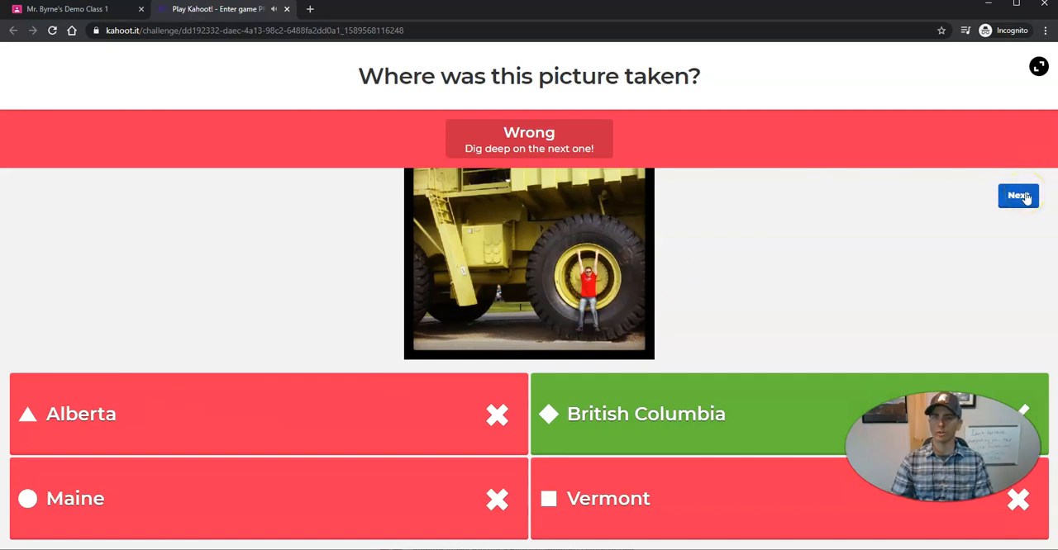
# Step: Answer the Tom Brady birthday question with August 3, 1977 and move on
pyautogui.click(1018, 196)
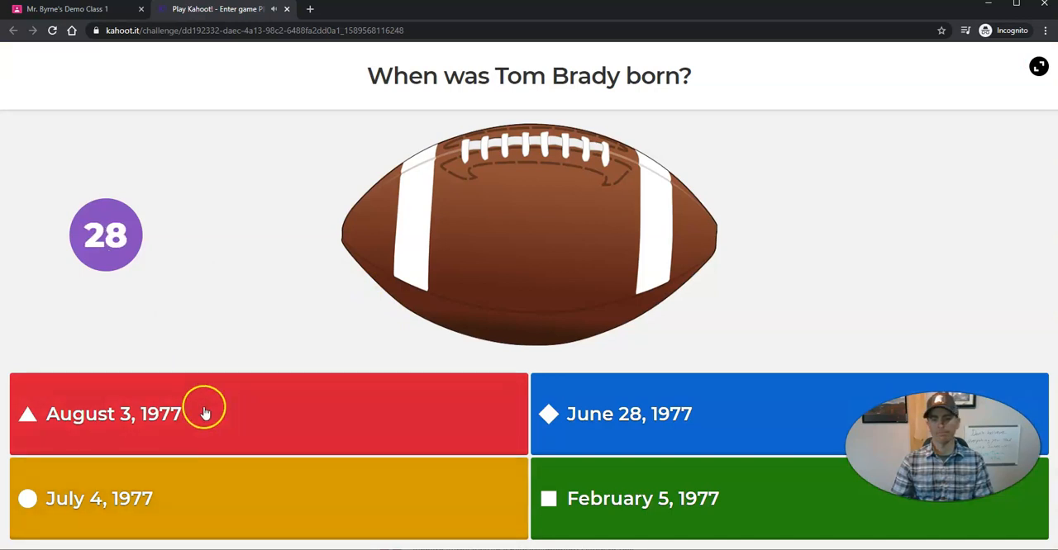
pyautogui.click(113, 414)
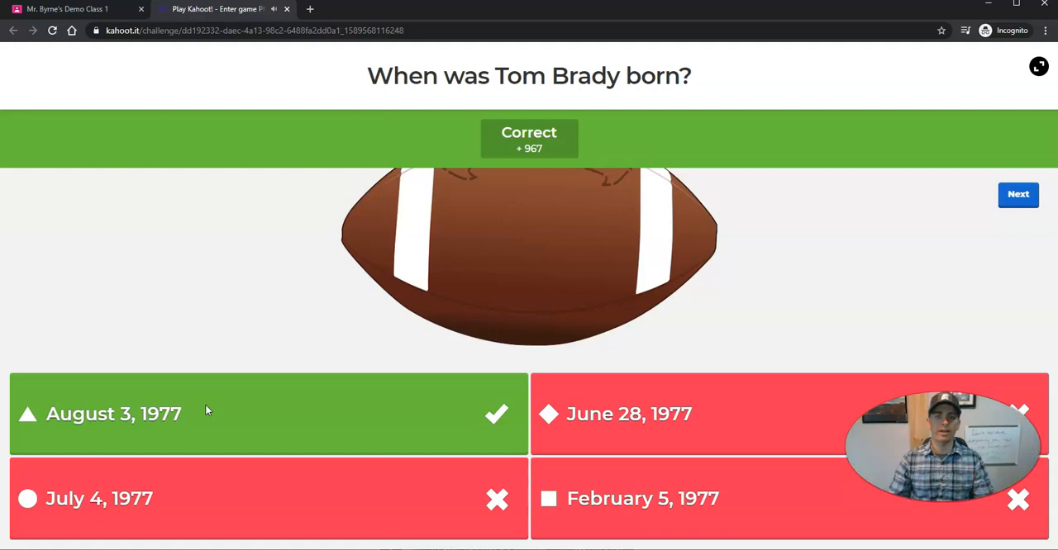
pyautogui.click(1018, 194)
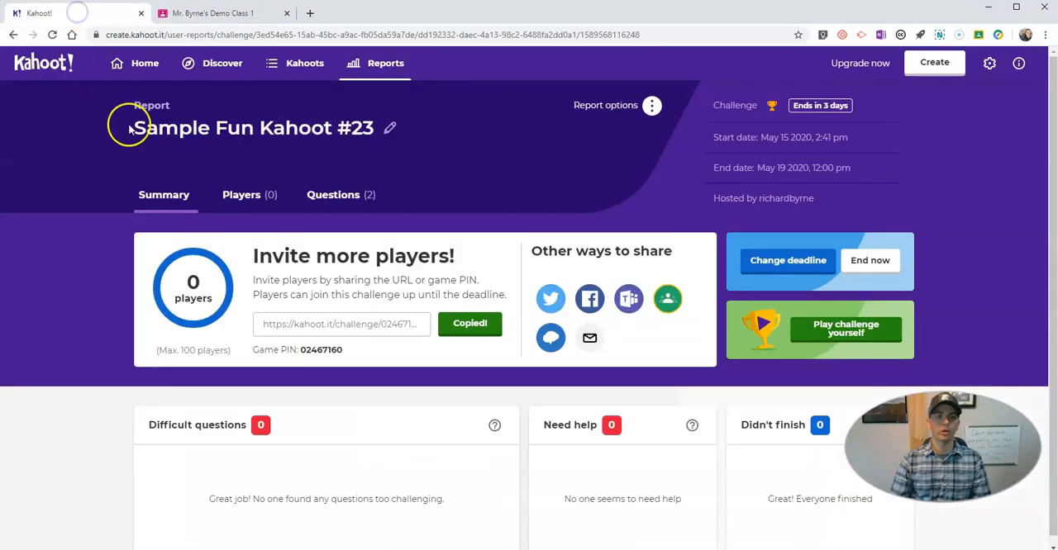
pyautogui.moveTo(185, 179)
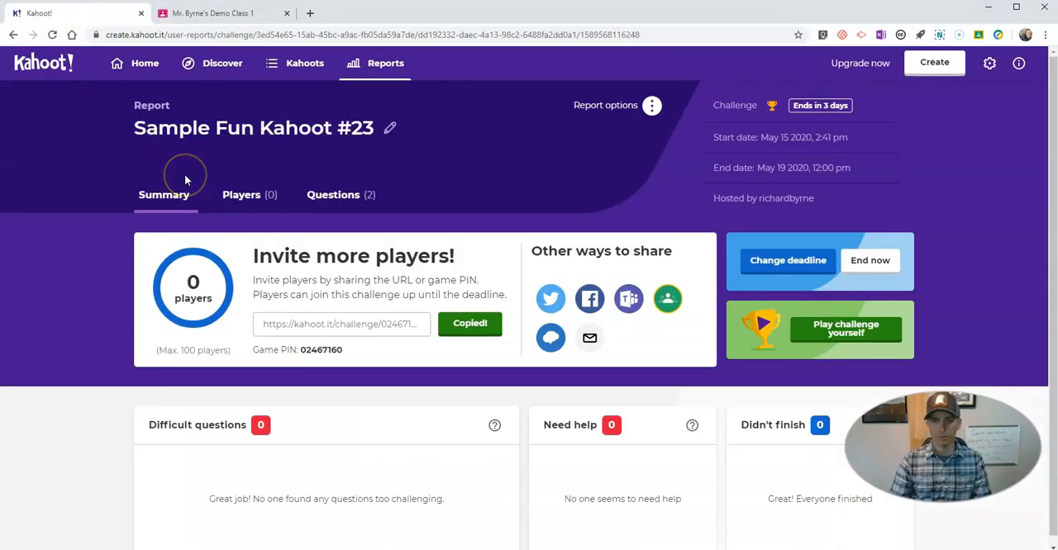